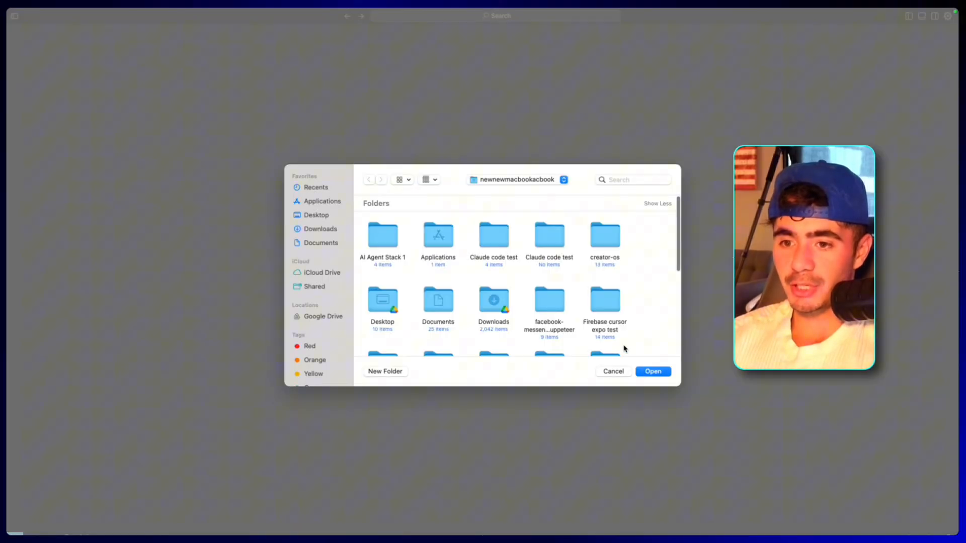
# Step: Create a new folder named 'Mcp Server test' from the Open Folder dialog
pyautogui.click(384, 371)
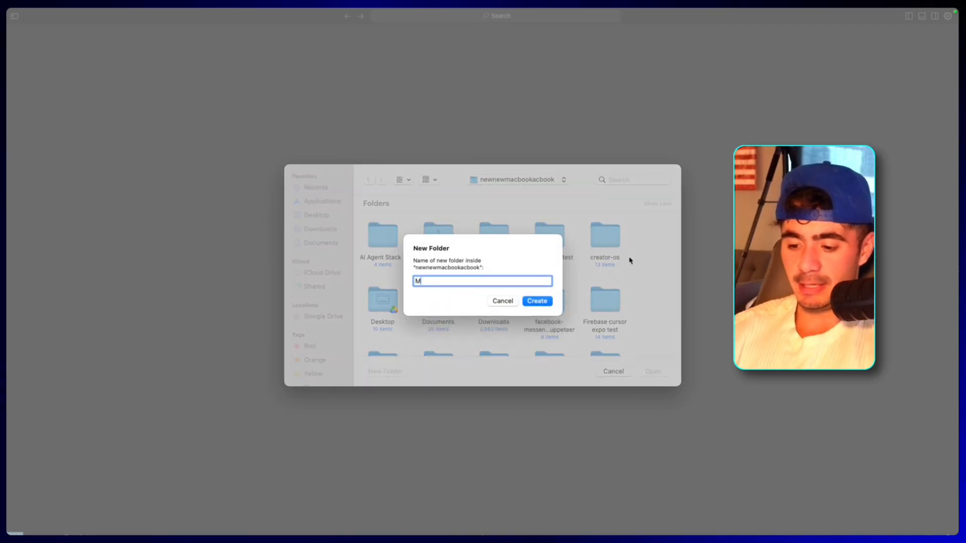
pyautogui.write('cp Server')
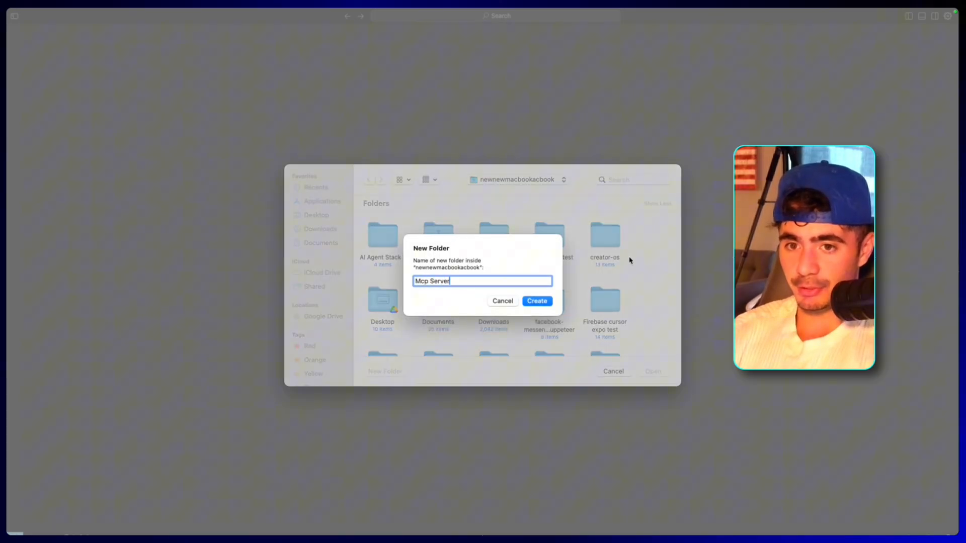
pyautogui.click(537, 300)
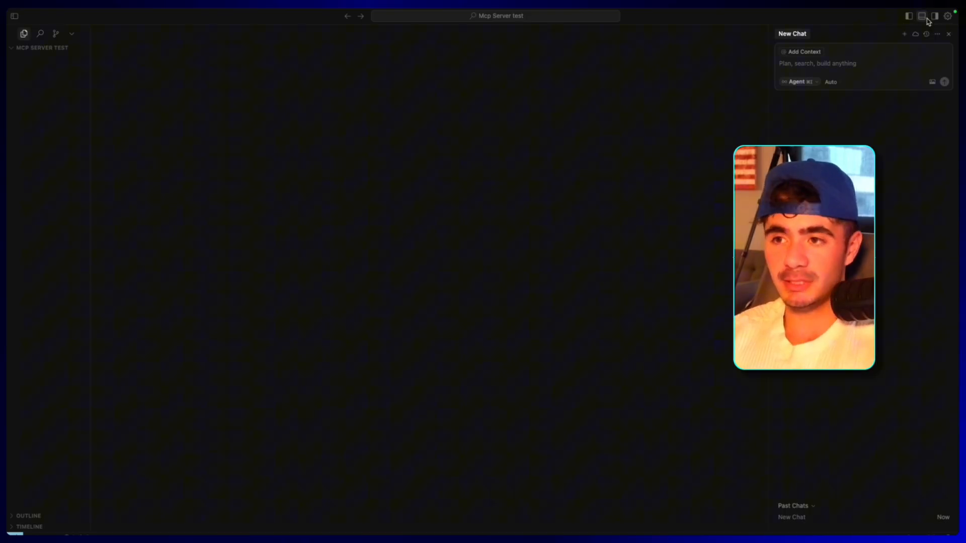
pyautogui.moveTo(921, 15)
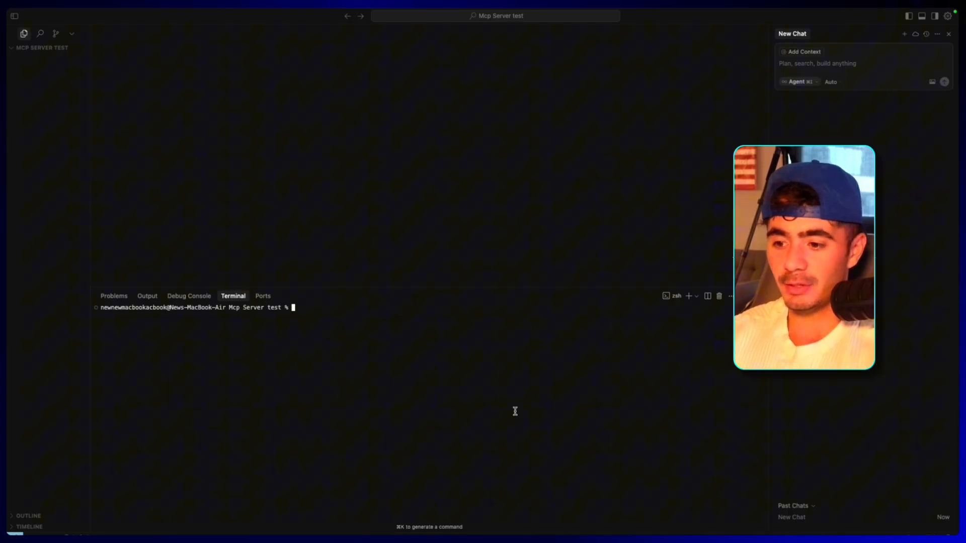
# Step: Launch Claude Code from the integrated terminal with the claude command
pyautogui.write('claude')
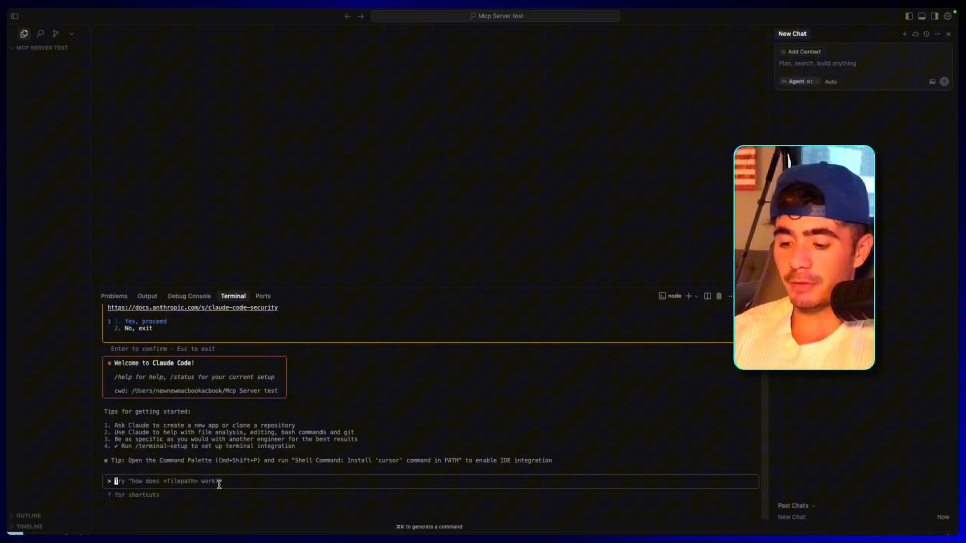
# Step: Run /mcp to list Claude Code's configured MCP servers, which reports none
pyautogui.write('/mcp')
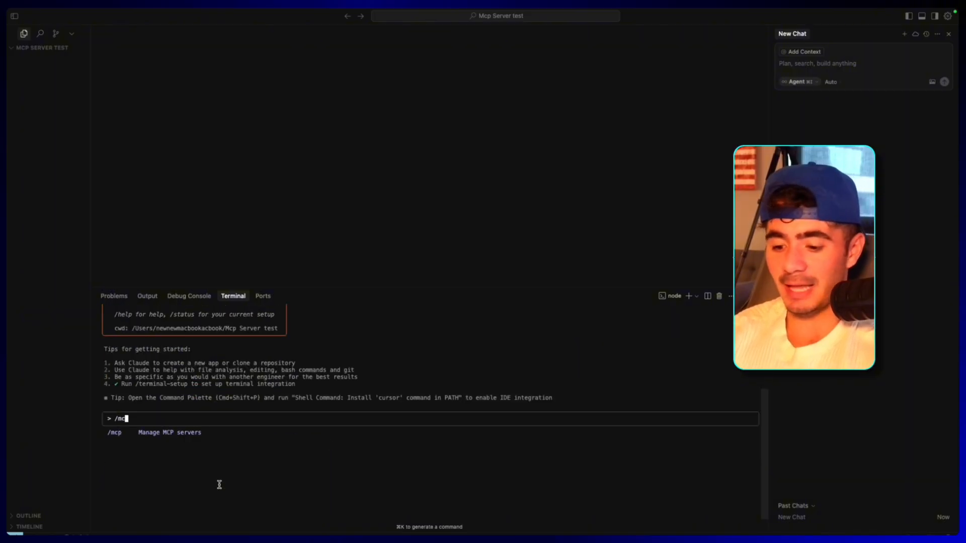
pyautogui.press('Enter')
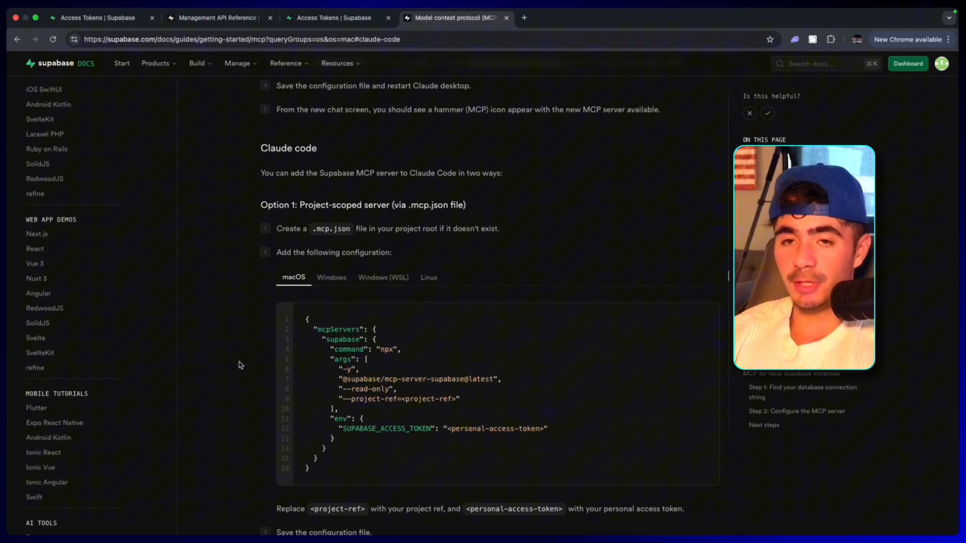
pyautogui.moveTo(254, 306)
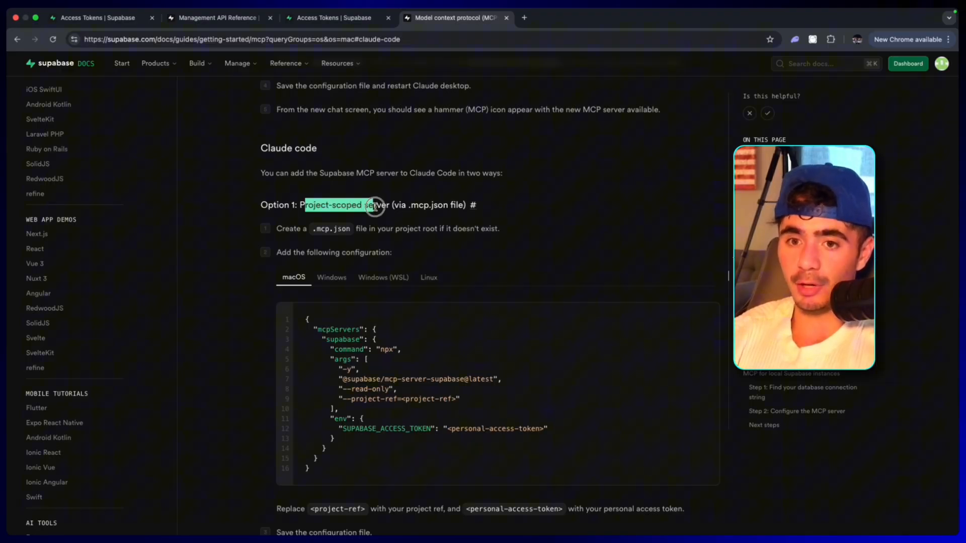
# Step: Scroll the Supabase MCP docs to the Claude Code section and its locally-scoped CLI command option
pyautogui.scroll(-3)
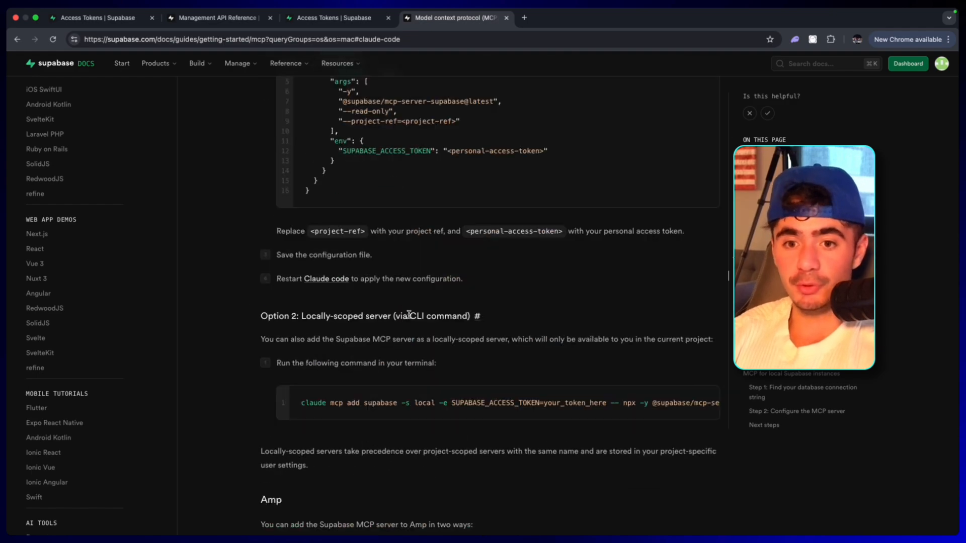
pyautogui.doubleClick(439, 309)
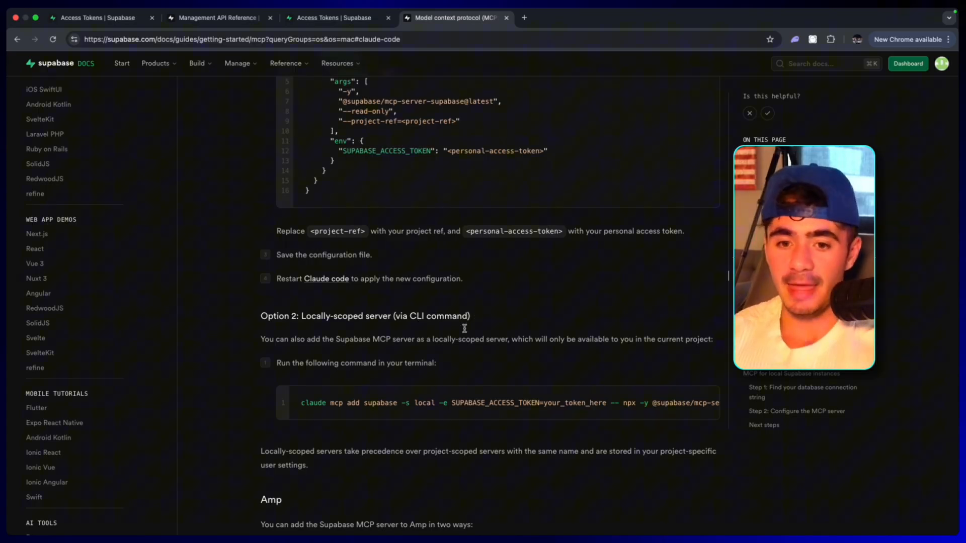
pyautogui.scroll(-3)
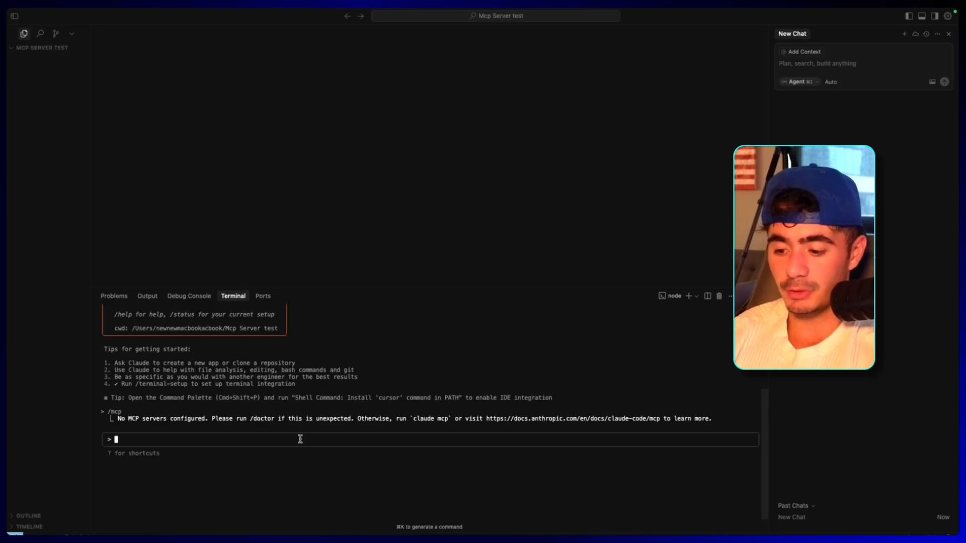
# Step: Ask Claude Code to install Supabase MCP, pasting 'claude mcp add supabase -s local -e SUPABASE_ACCESS_TOKEN=...'
pyautogui.write('I want to add a supabase mcp server')
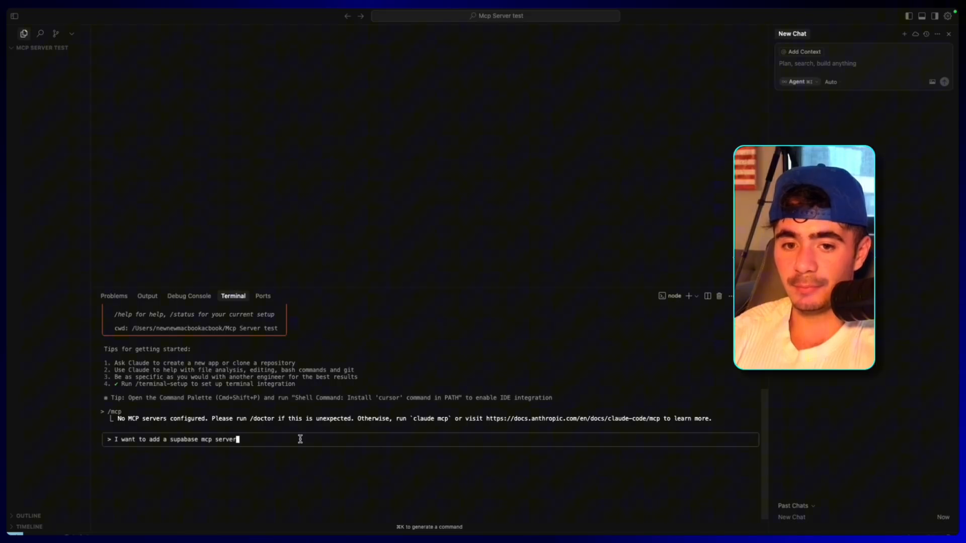
pyautogui.write(', please install it')
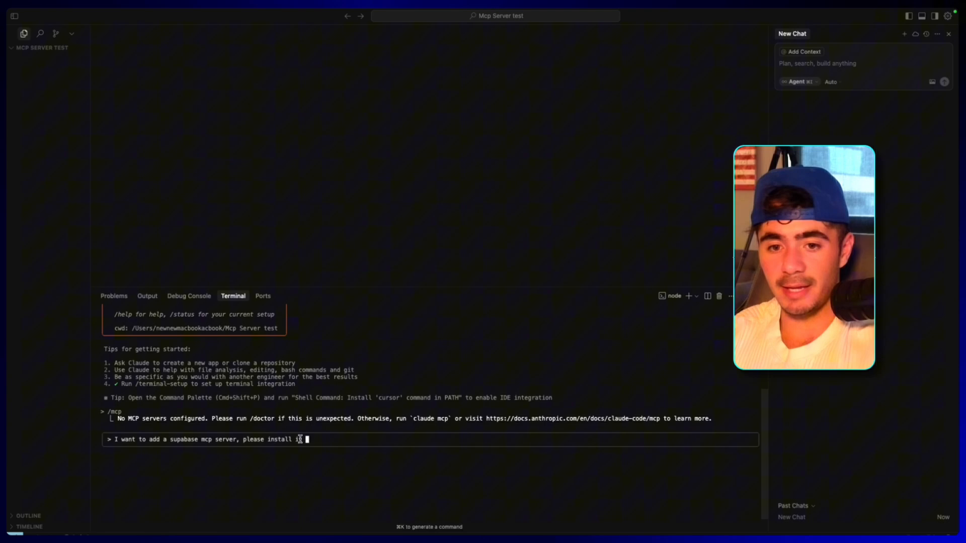
pyautogui.write('claude mcp add supabase -s local -e SUPABASE_ACCESS_TOKEN=your_token_here -- npx -y @supabase/mcp-server-supabase@latest')
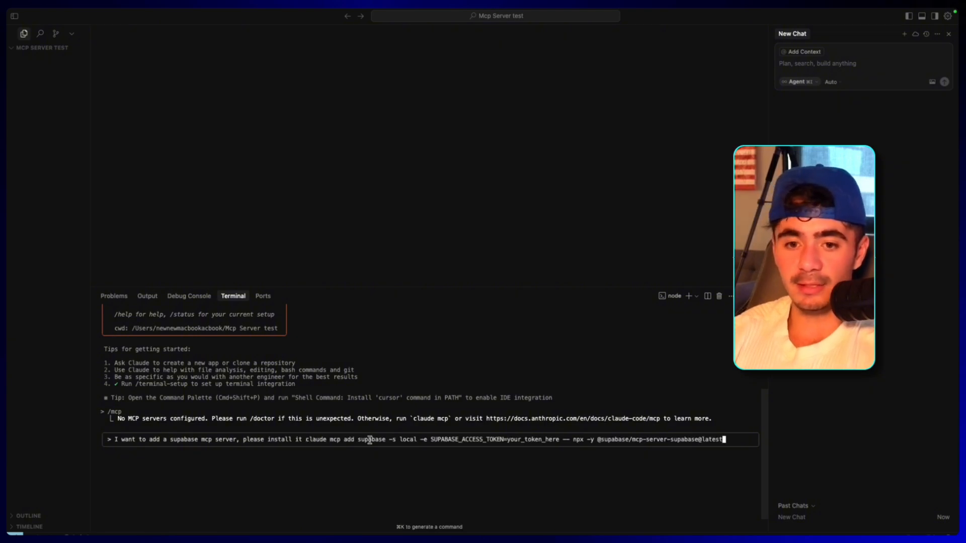
pyautogui.moveTo(433, 442)
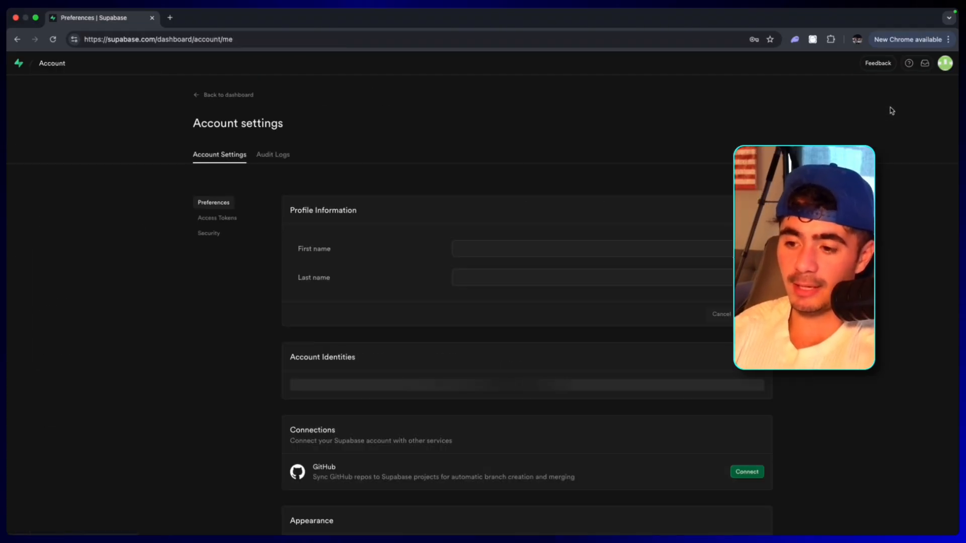
# Step: Go to the Supabase Access Tokens page and start generating a new personal access token
pyautogui.click(217, 217)
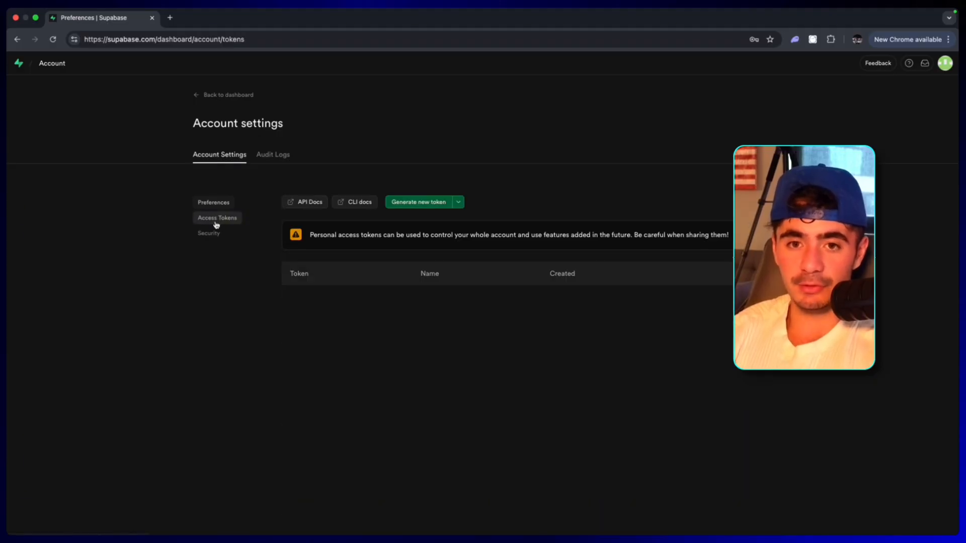
pyautogui.click(217, 217)
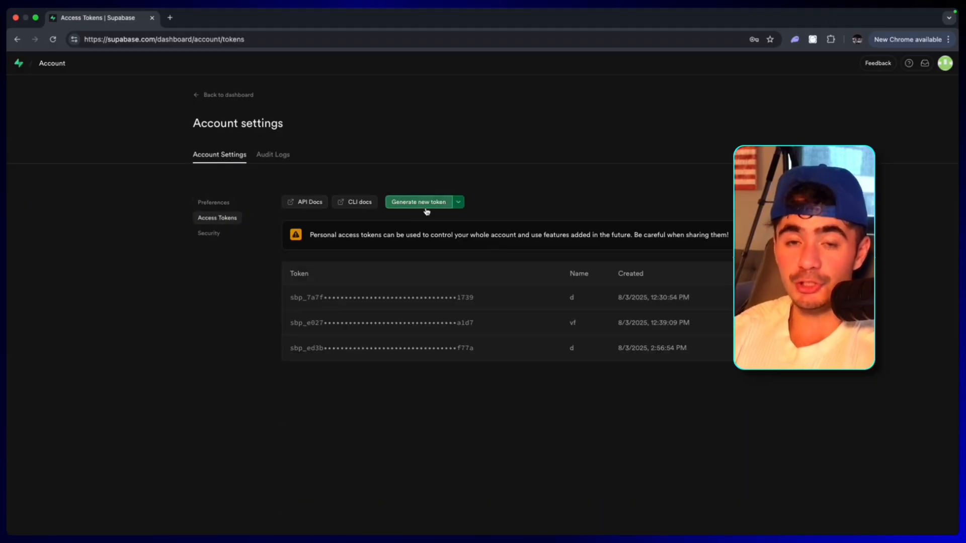
pyautogui.moveTo(549, 148)
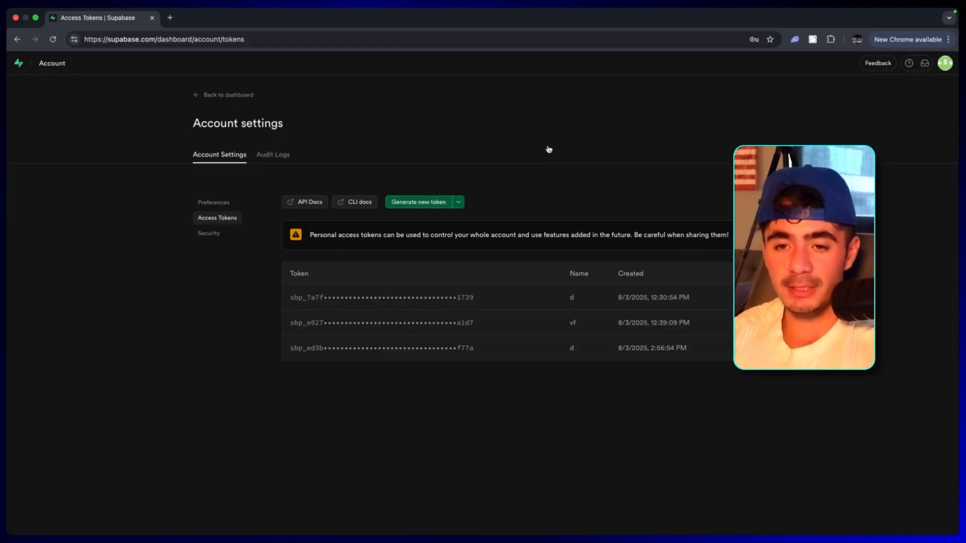
pyautogui.moveTo(125, 129)
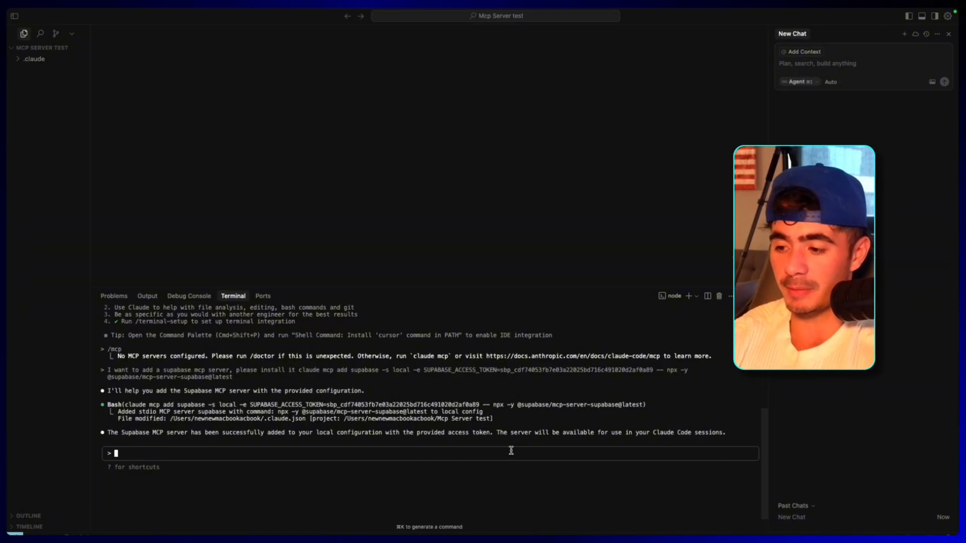
# Step: Quit the Claude Code session with /exit and relaunch it with claude
pyautogui.write('/')
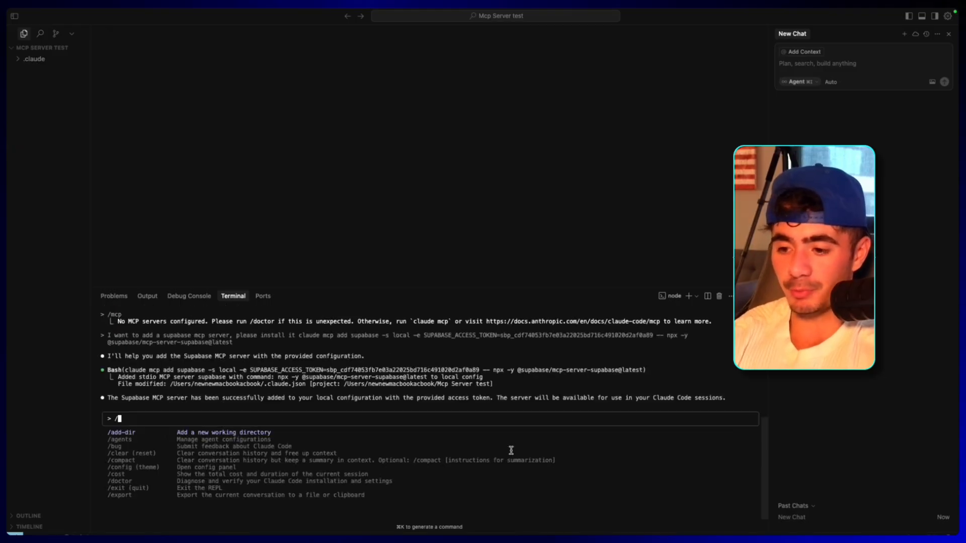
pyautogui.write('e')
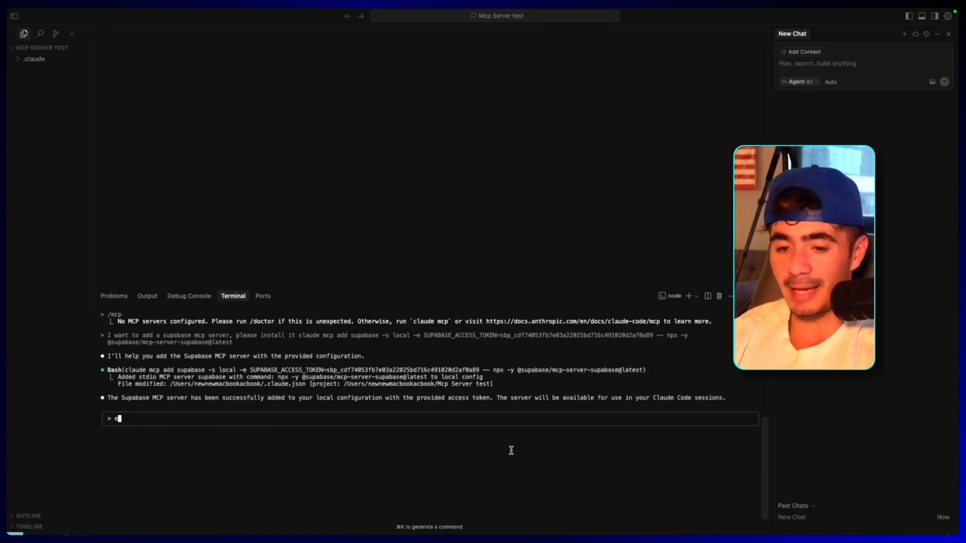
pyautogui.write('x')
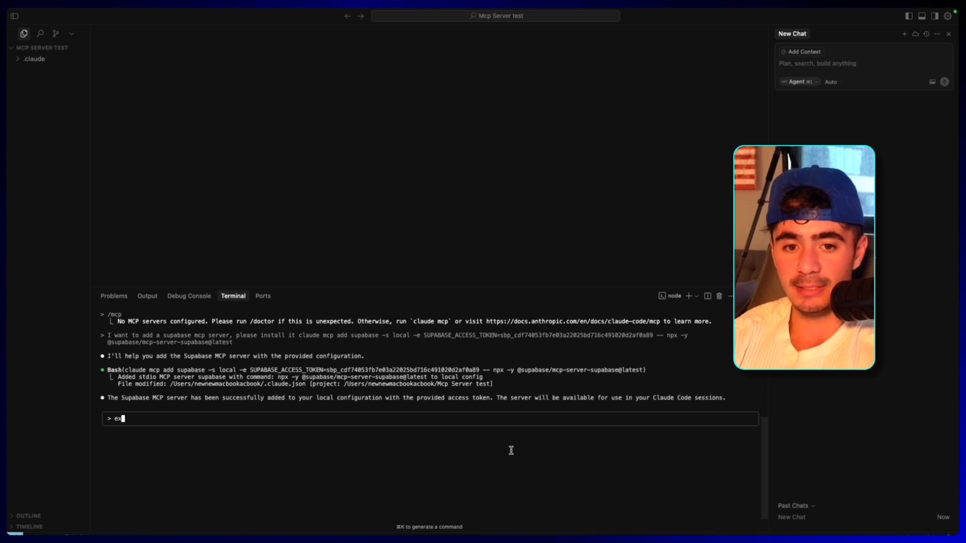
pyautogui.press('Enter')
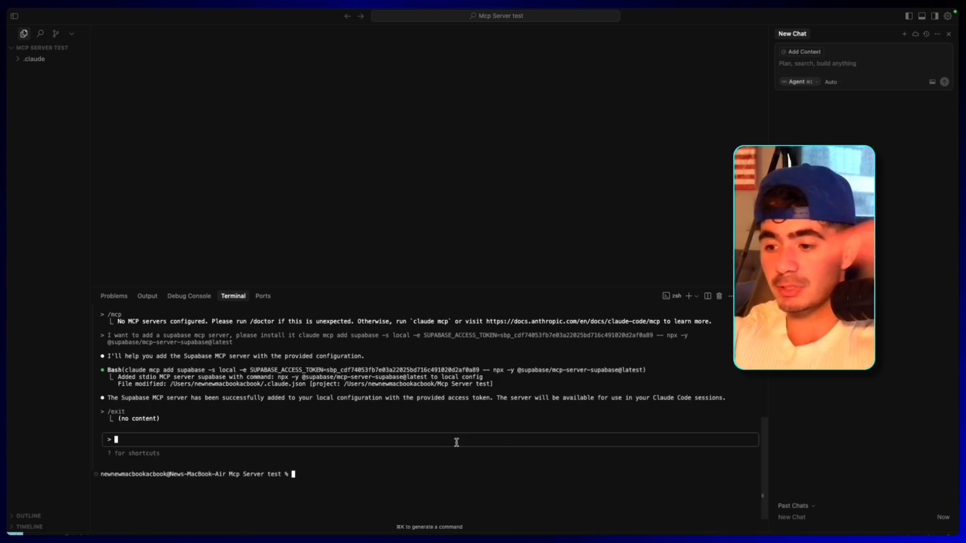
pyautogui.write('claude')
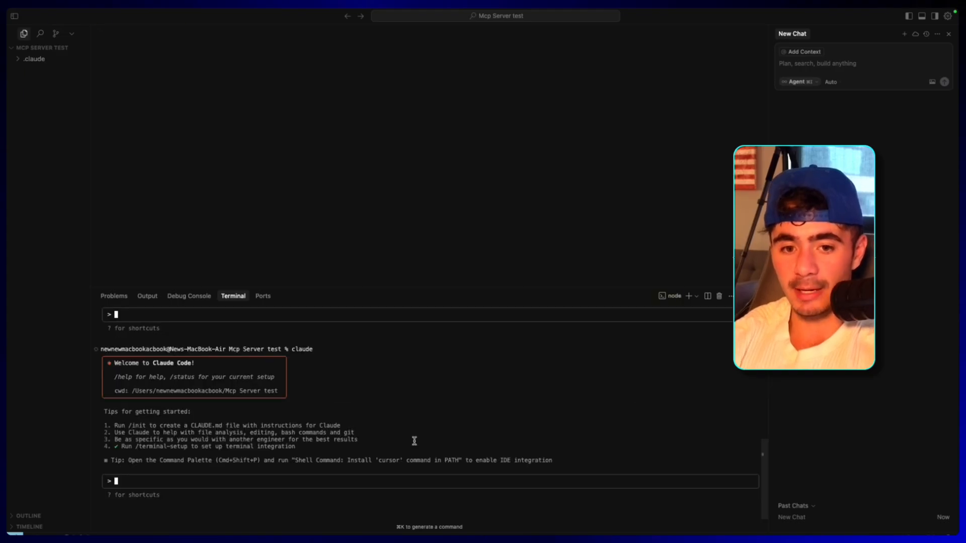
# Step: Run /mcp again to show the Supabase server connected with 28 tools
pyautogui.write('/mcp')
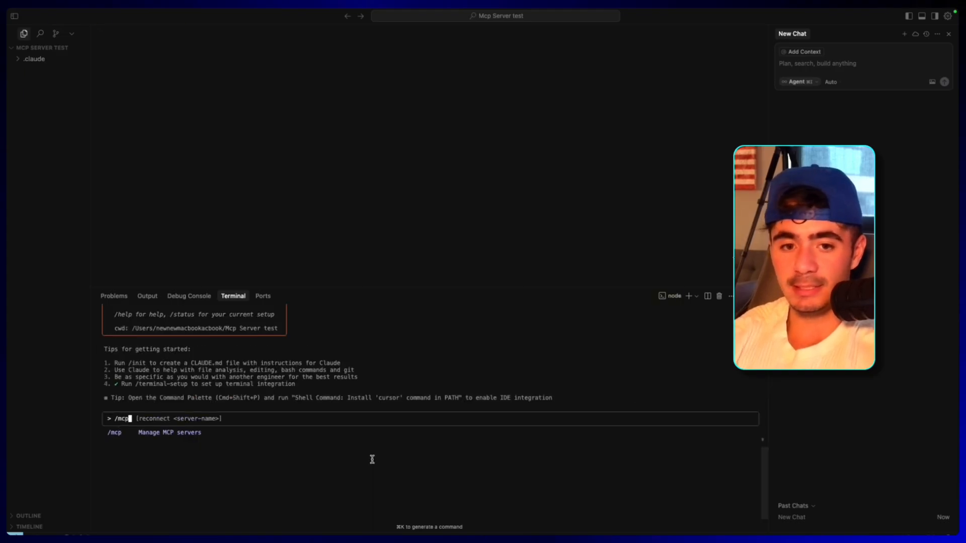
pyautogui.press('Enter')
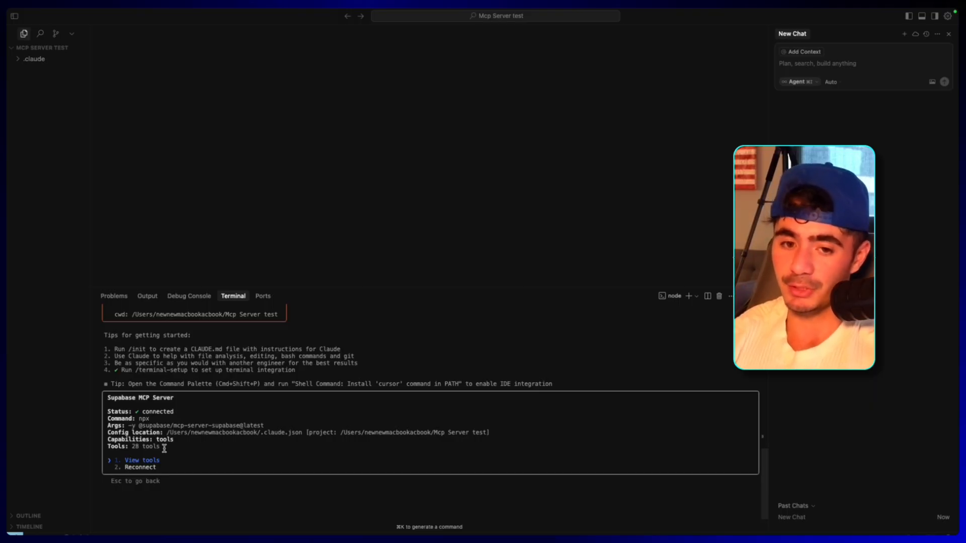
# Step: View the Supabase server's tool list and the list_organizations details, then leave the MCP panel
pyautogui.click(142, 460)
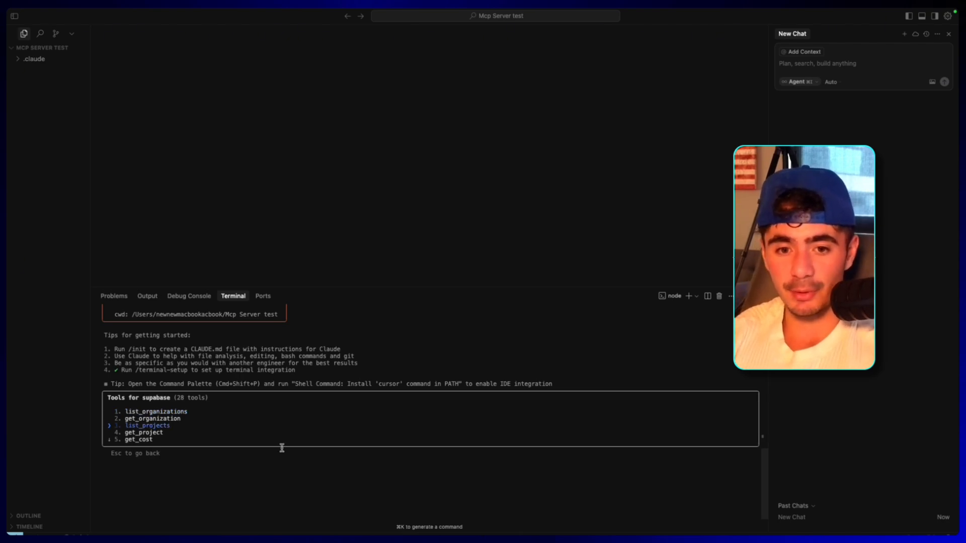
pyautogui.press('Down')
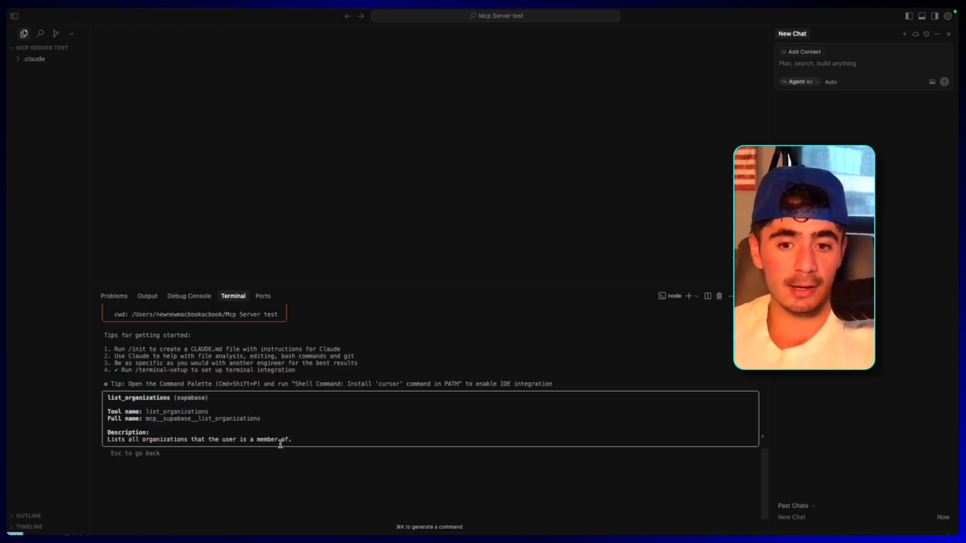
pyautogui.press('Escape')
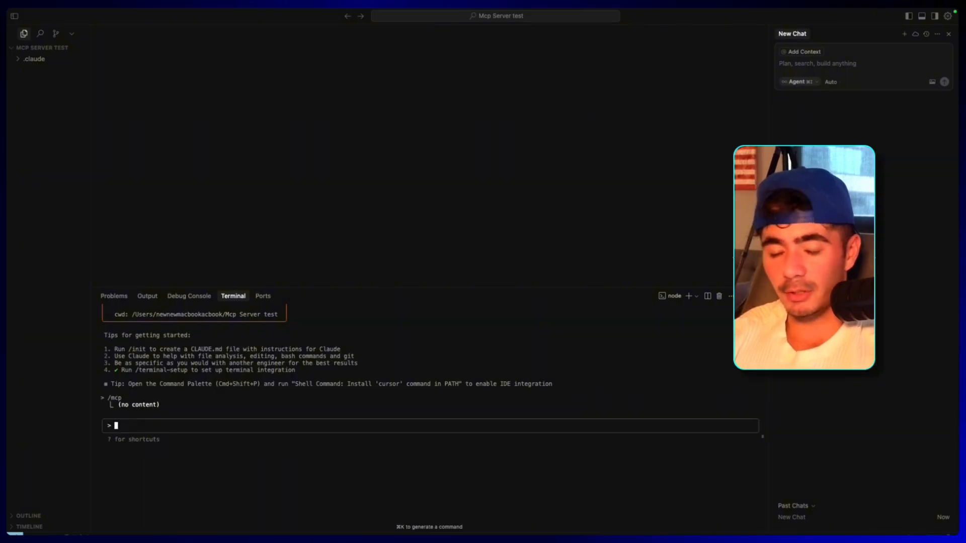